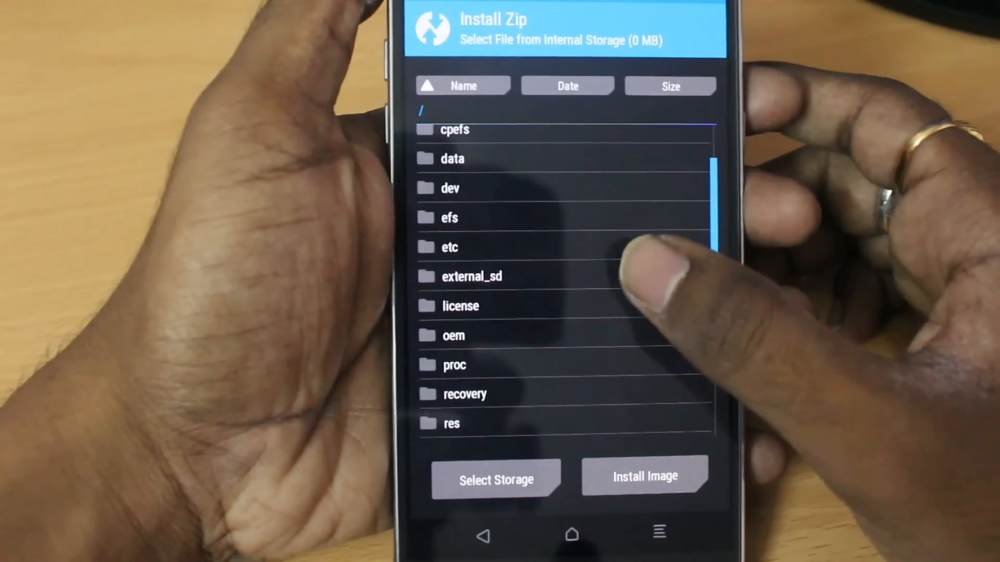
Step: Switch the install storage to the Micro SDCard so UPDATE-SuperSU-v2.46.zip is listed
{"action": "left_click", "coordinate": [496, 475]}
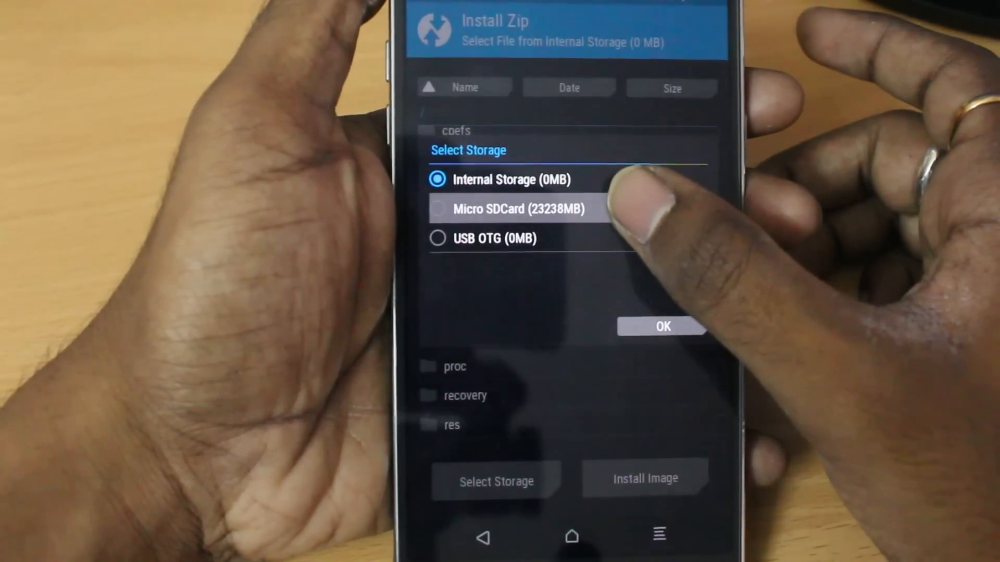
{"action": "left_click", "coordinate": [661, 326]}
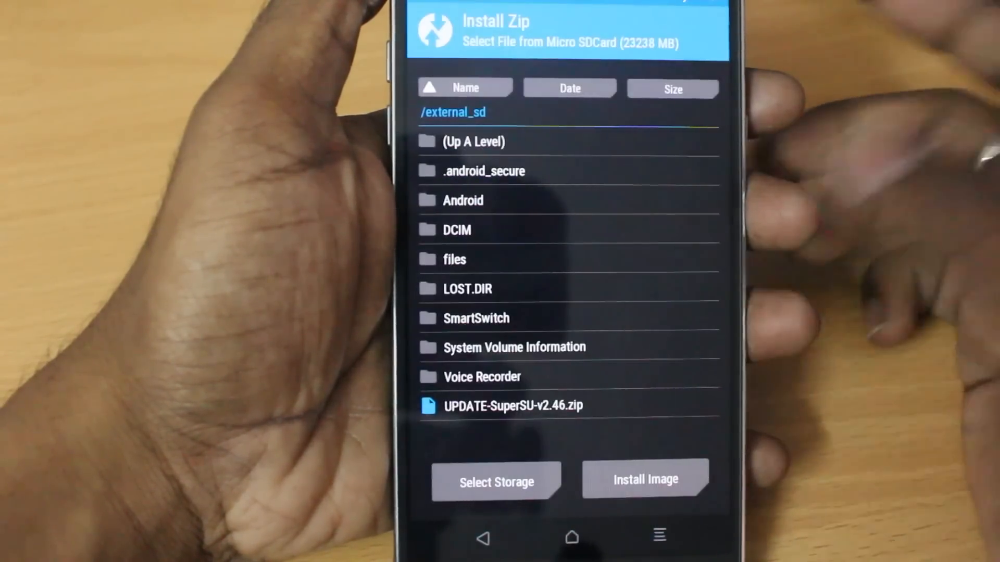
{"action": "left_click", "coordinate": [513, 405]}
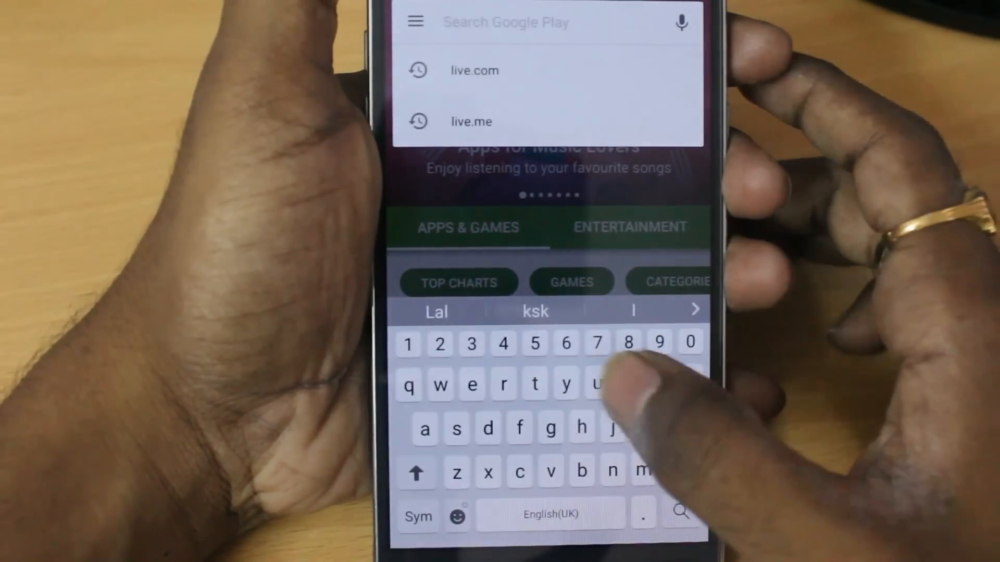
Step: Search Google Play for 'roo' to find Root Checker
{"action": "type", "text": "roo"}
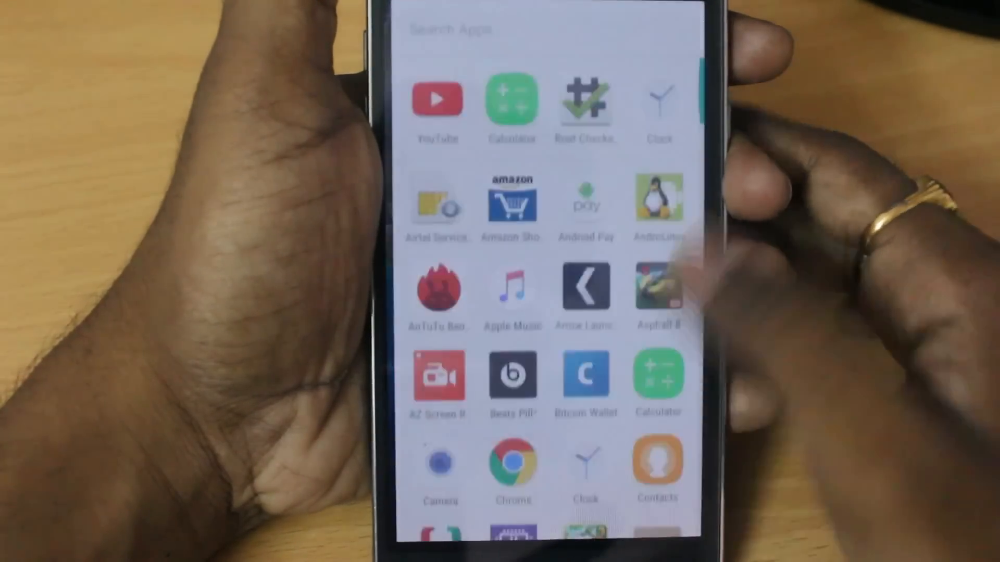
Step: Scroll the app drawer down to locate the Root Checker app
{"action": "scroll", "scroll_direction": "down", "scroll_amount": 3}
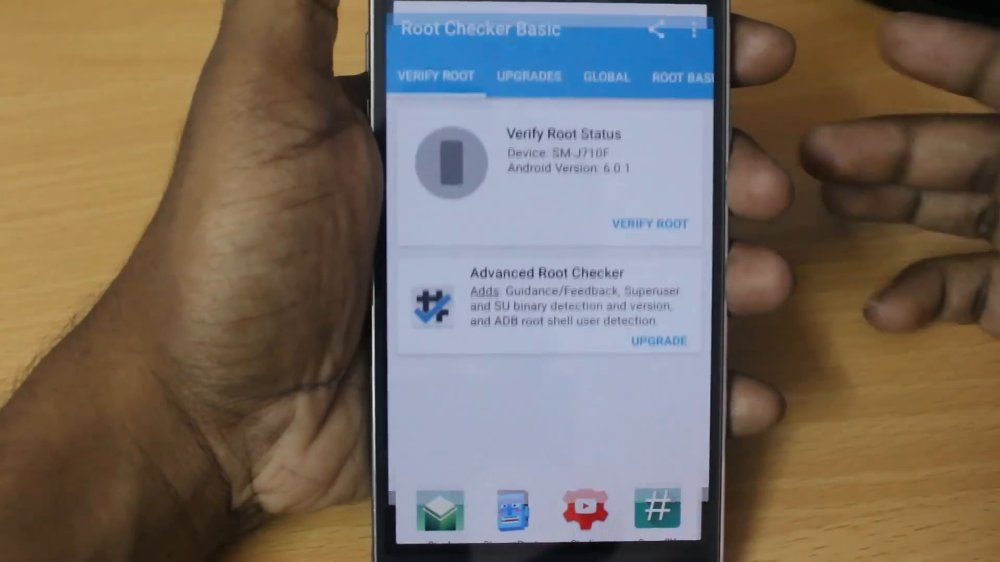
Step: Run Verify Root on the SM-J710F to check root access and installation
{"action": "left_click", "coordinate": [649, 222]}
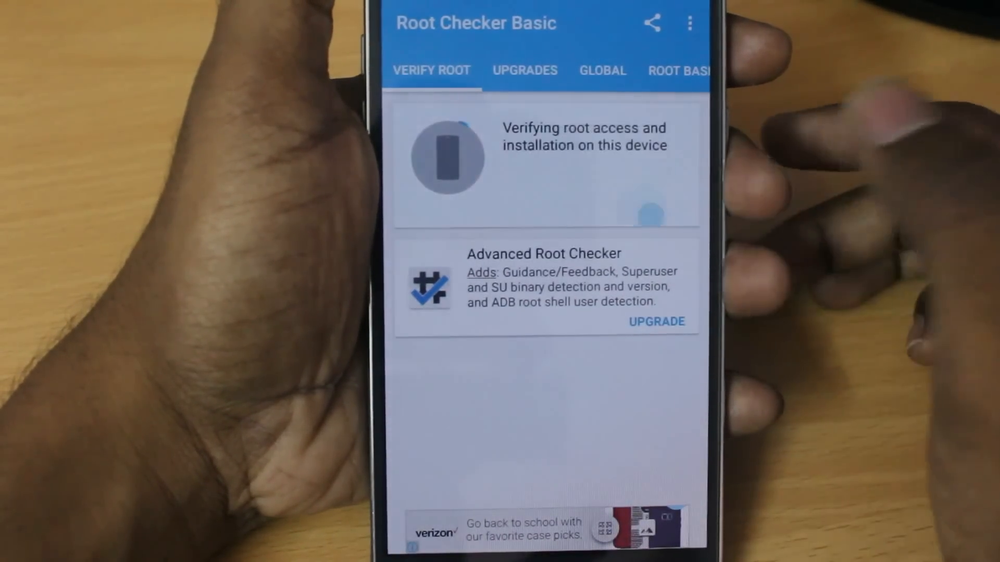